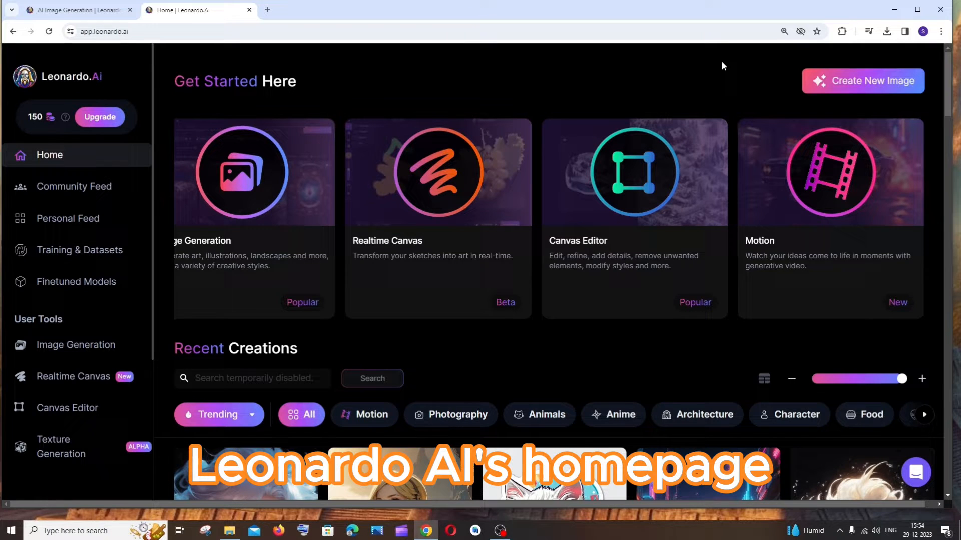
Review the Motion feature explanation on the home page and dismiss it.
key(ctrl+plus)
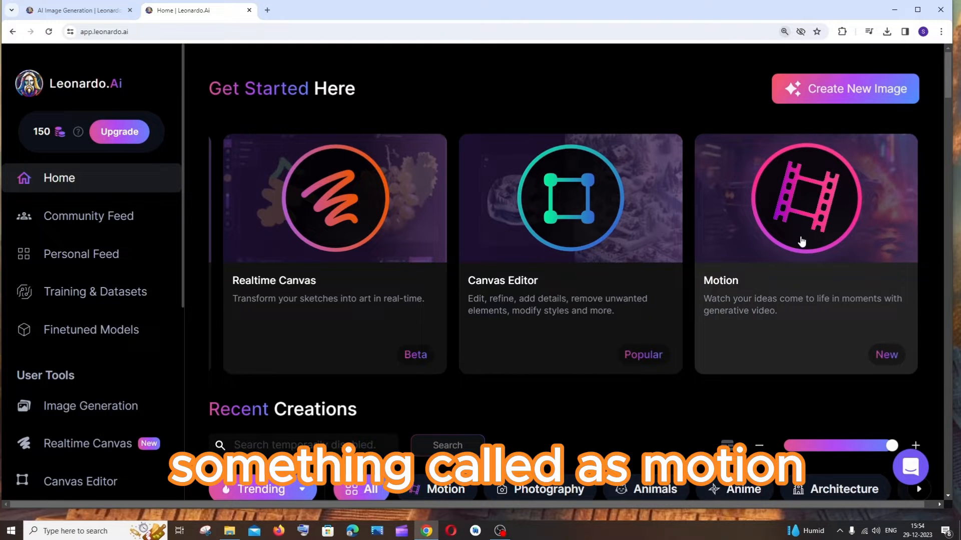
click(805, 198)
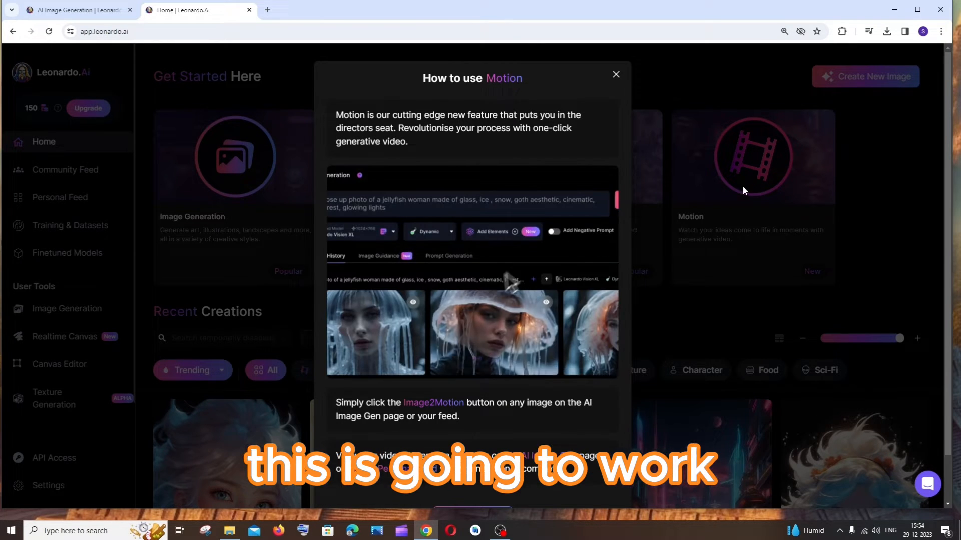
click(615, 74)
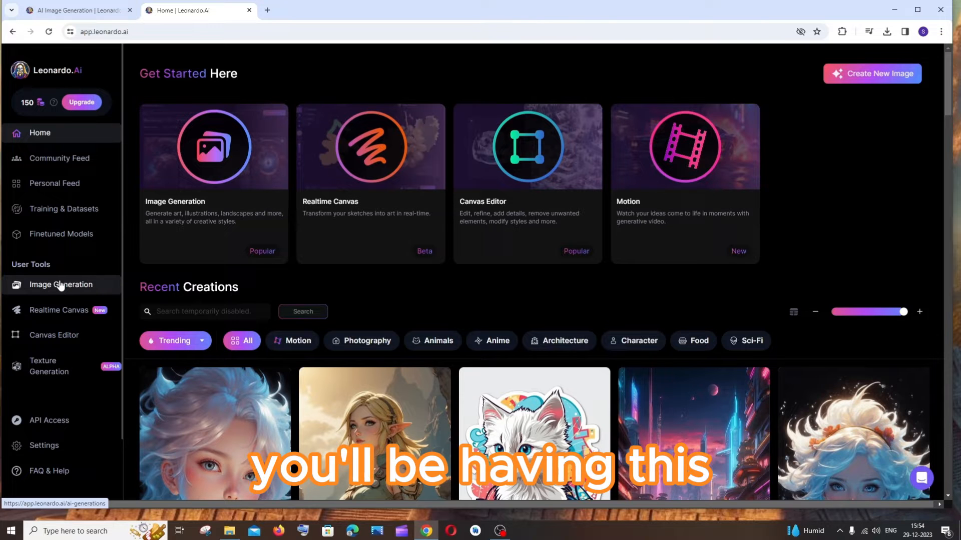
Generate images from the 'Cinematic 8K hyper-realistic, angry wolf, marble statue, Turkey in the background' prompt.
right_click(60, 284)
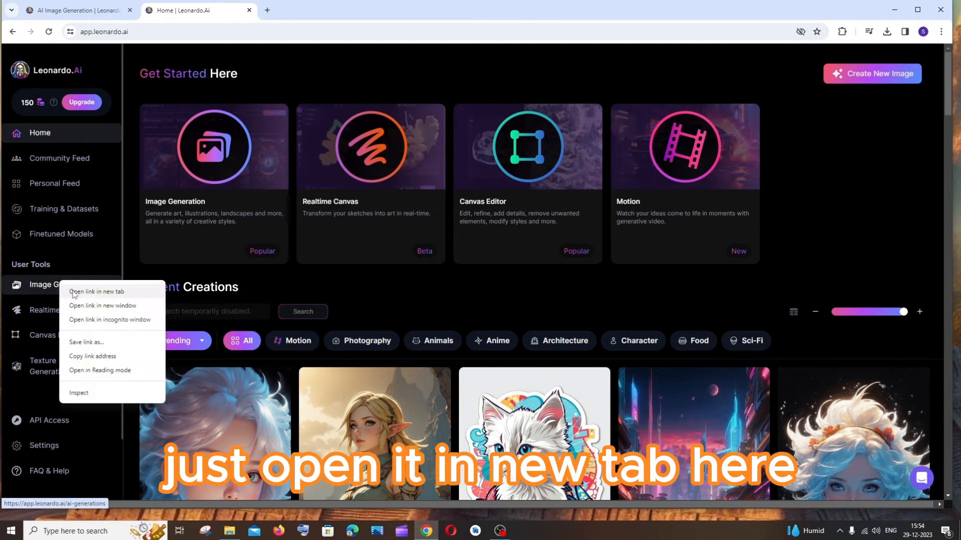
click(96, 294)
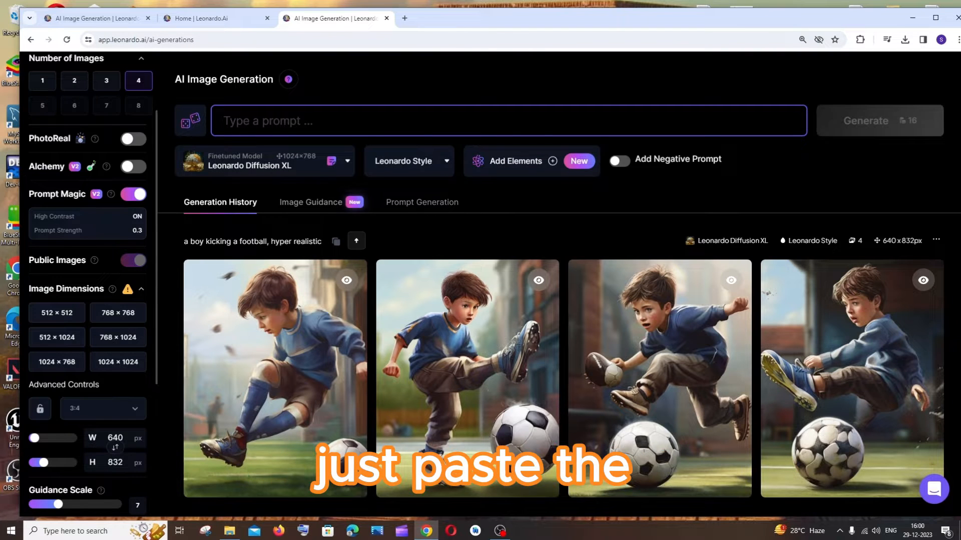
text(Cinematic 8K hyper-realistic, angry wolf, marble statue, Turkey in the background, dark background, Turkish mythology, huge, brightly lit, ultra-detailed, characterized by extraordinary physical features and awe-inspiring presence.)
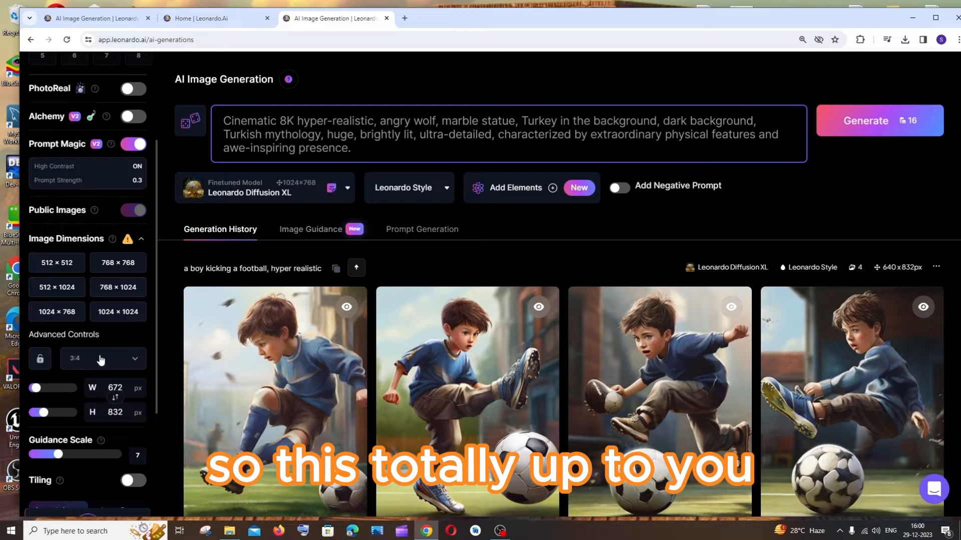
mouse_move(879, 120)
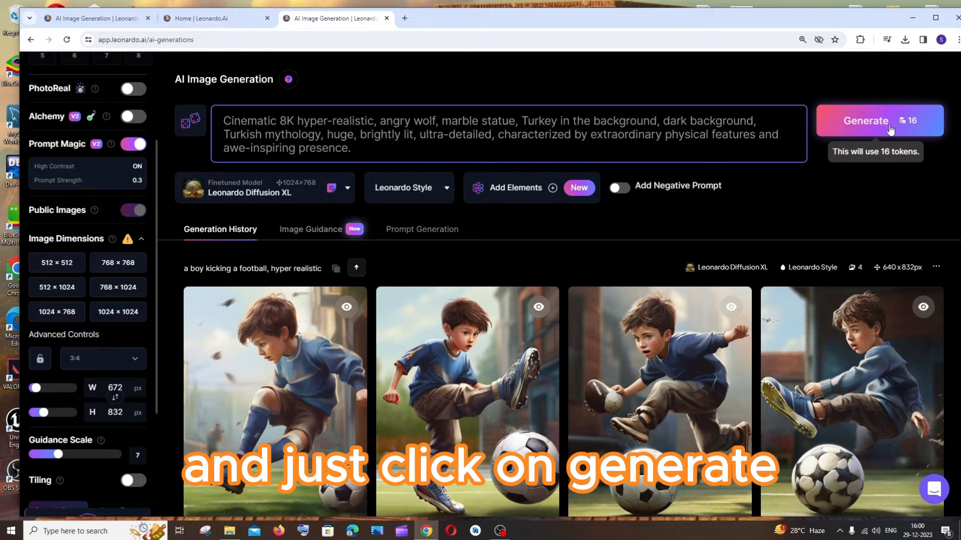
click(865, 121)
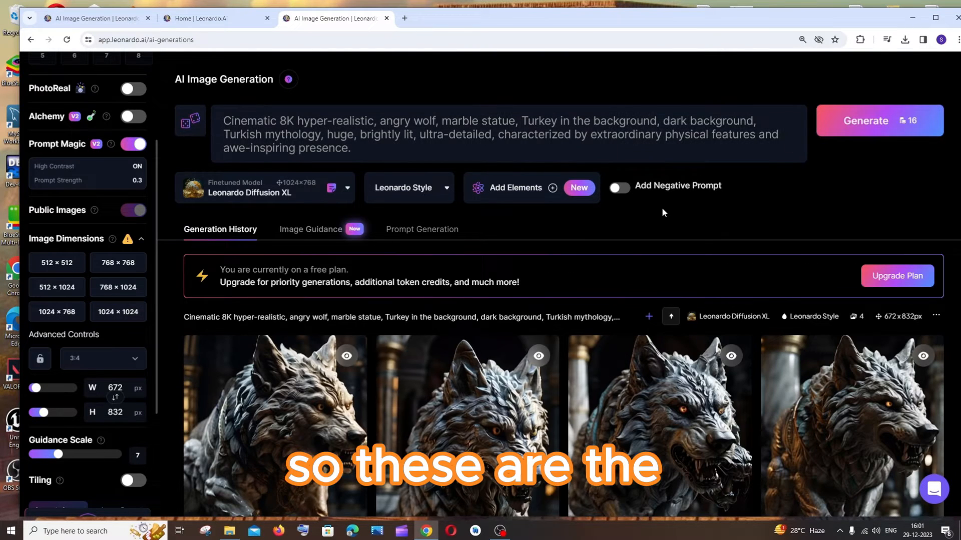
scroll(down, 3)
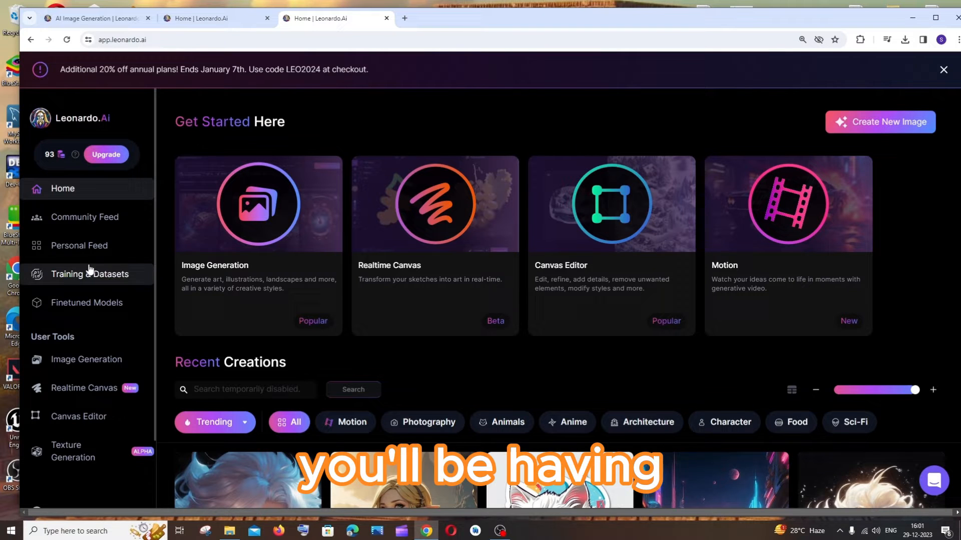
Show the Personal Feed listing the newly generated wolf statue images.
click(78, 247)
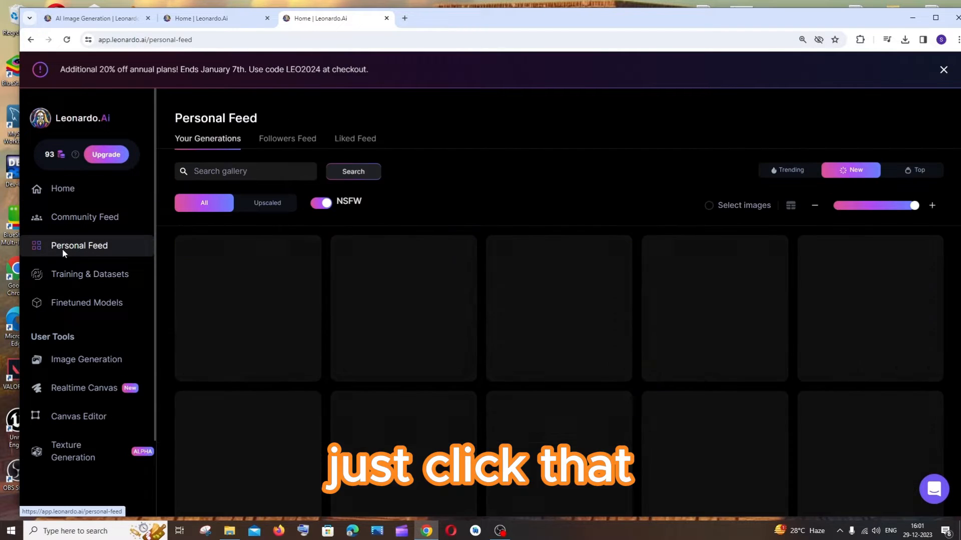
click(78, 245)
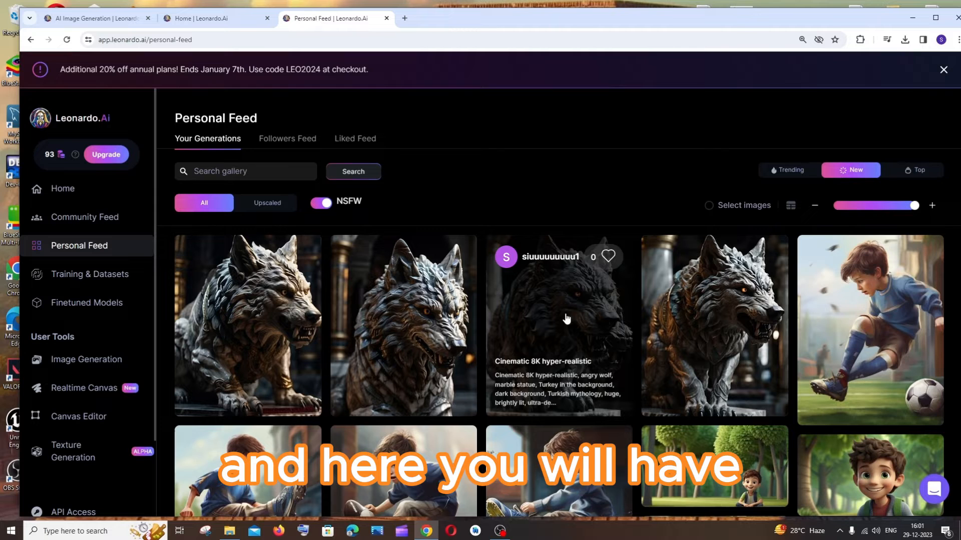
mouse_move(569, 315)
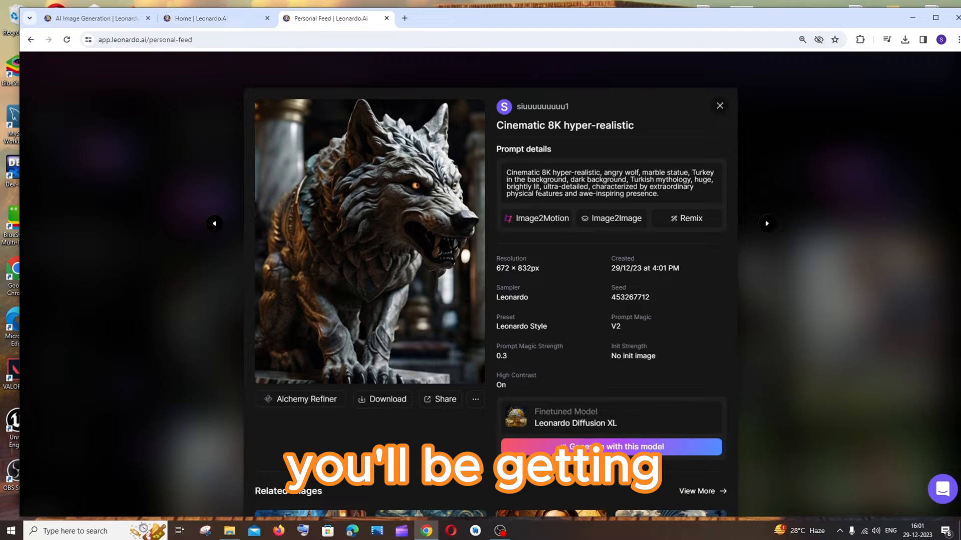
mouse_move(535, 218)
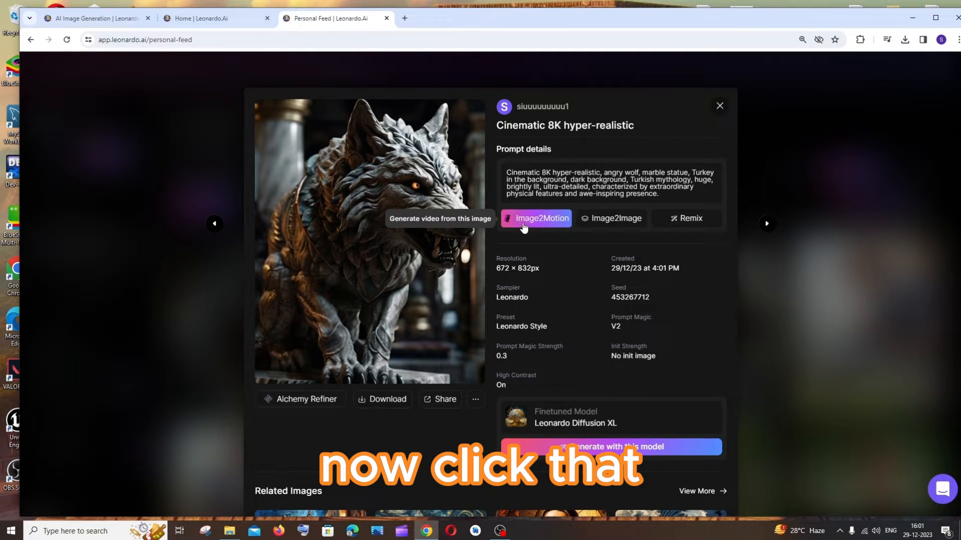
Generate an Image2Motion video from the wolf image at motion strength 7, kept public.
click(534, 218)
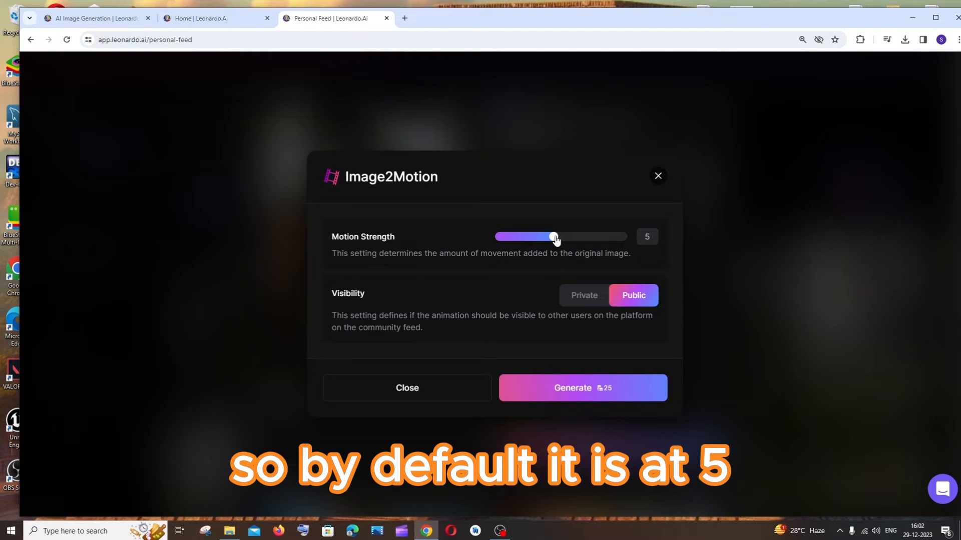
drag(553, 237, 568, 237)
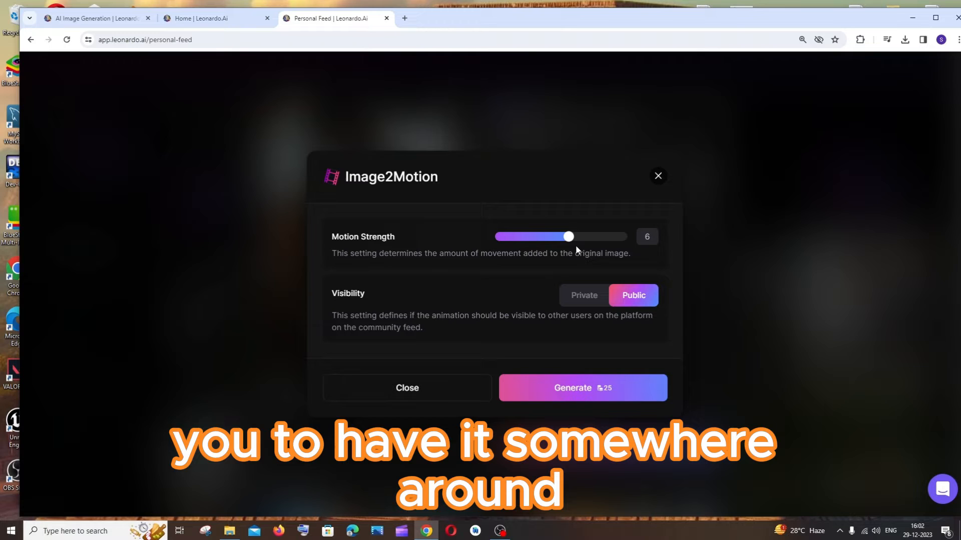
drag(569, 236, 582, 237)
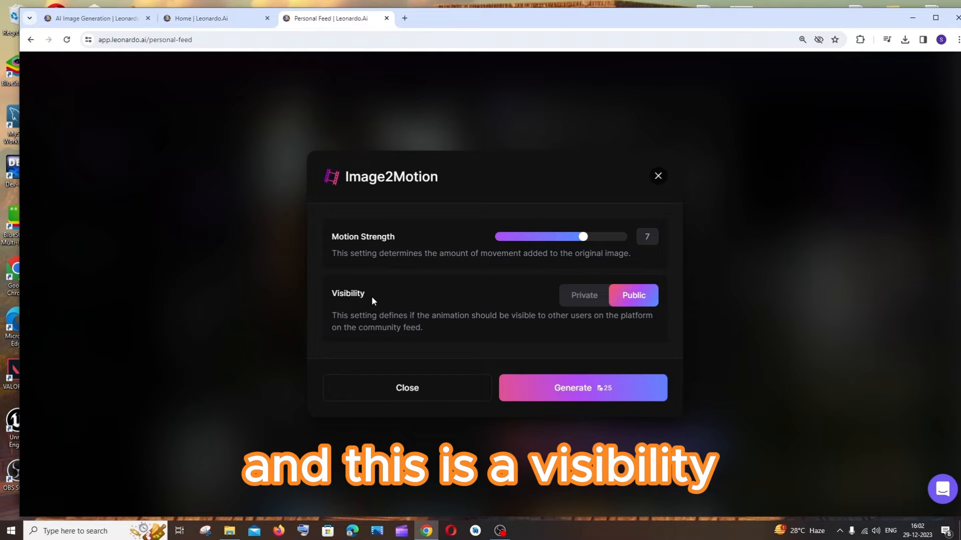
mouse_move(583, 295)
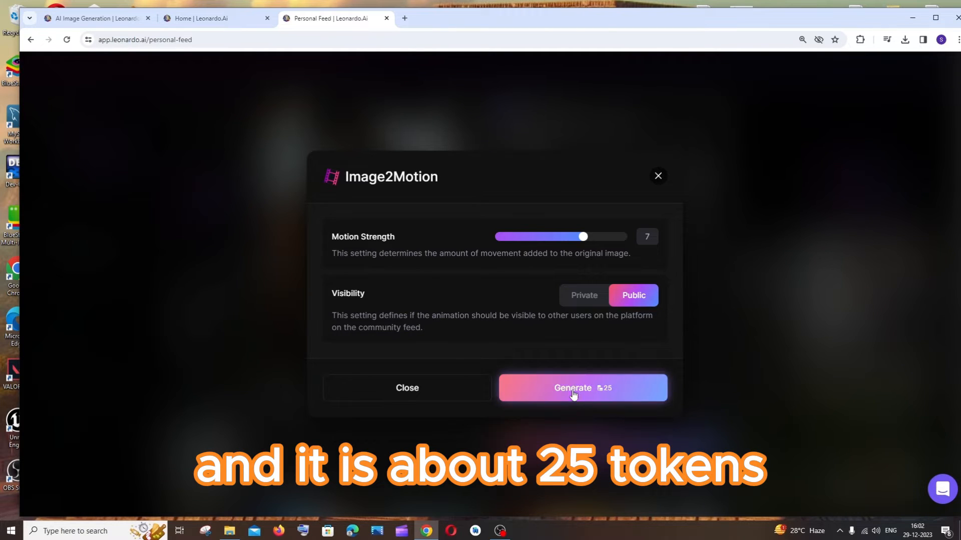
click(581, 387)
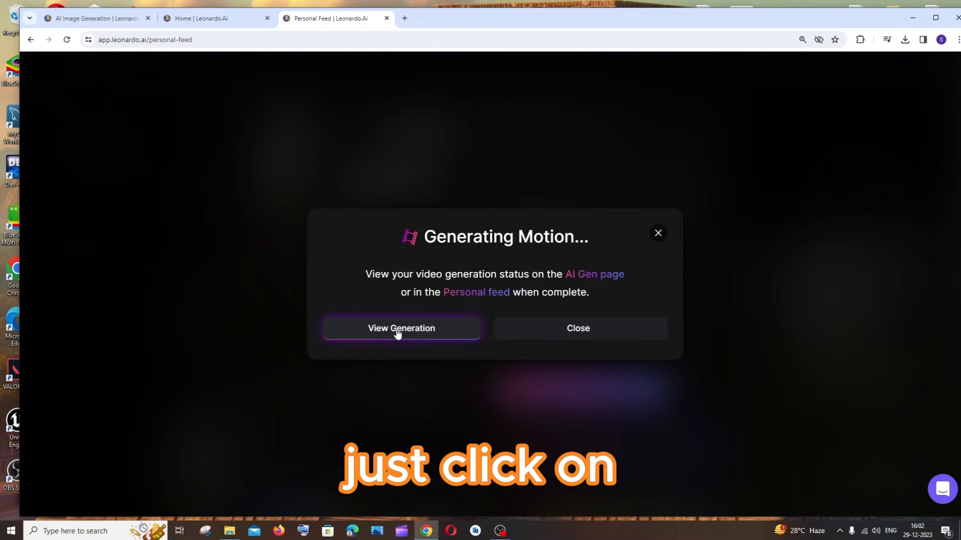
View the wolf motion entry in the generation history, then return home.
click(401, 328)
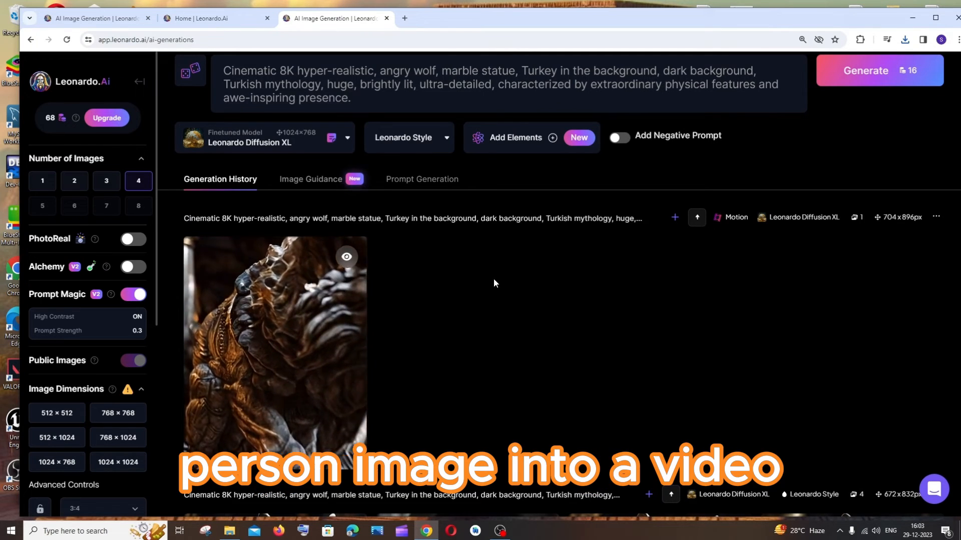
click(208, 18)
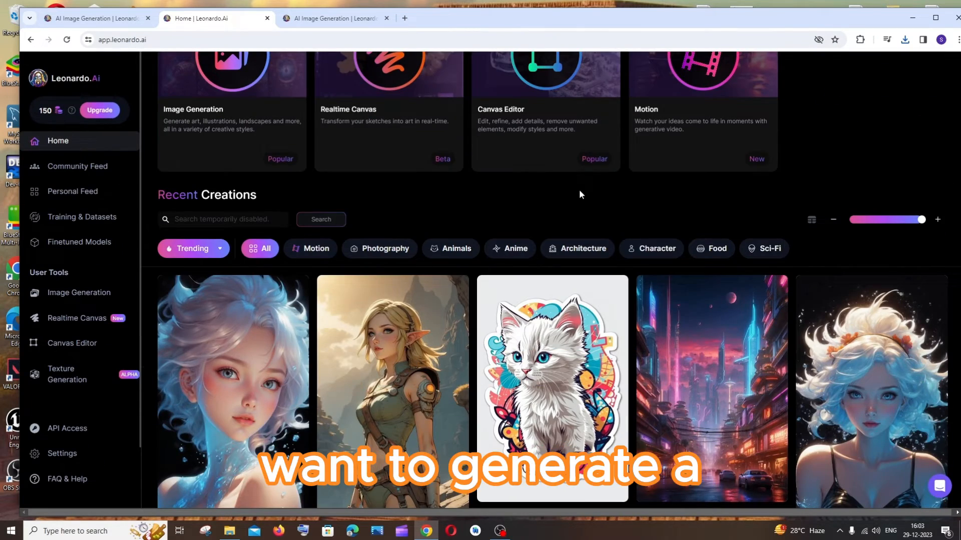
scroll(down, 3)
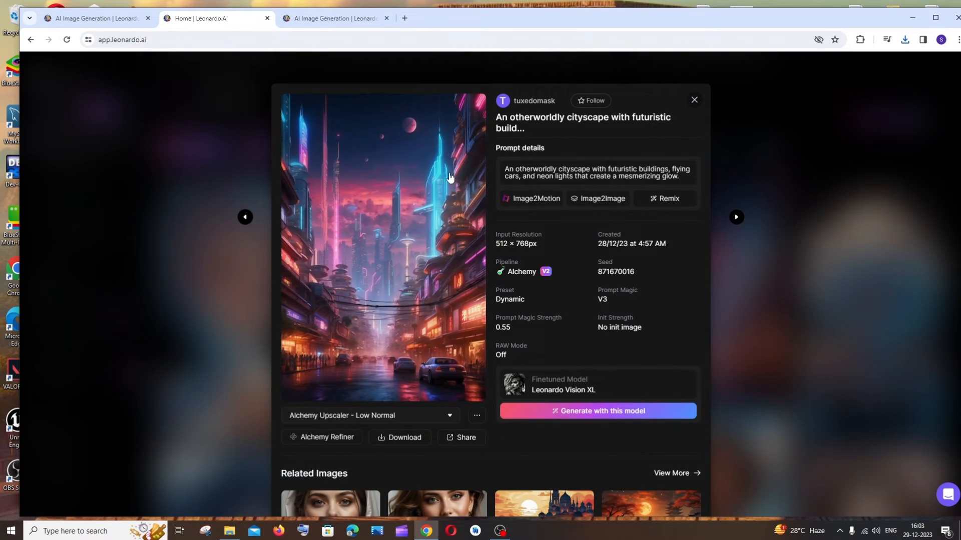
mouse_move(533, 198)
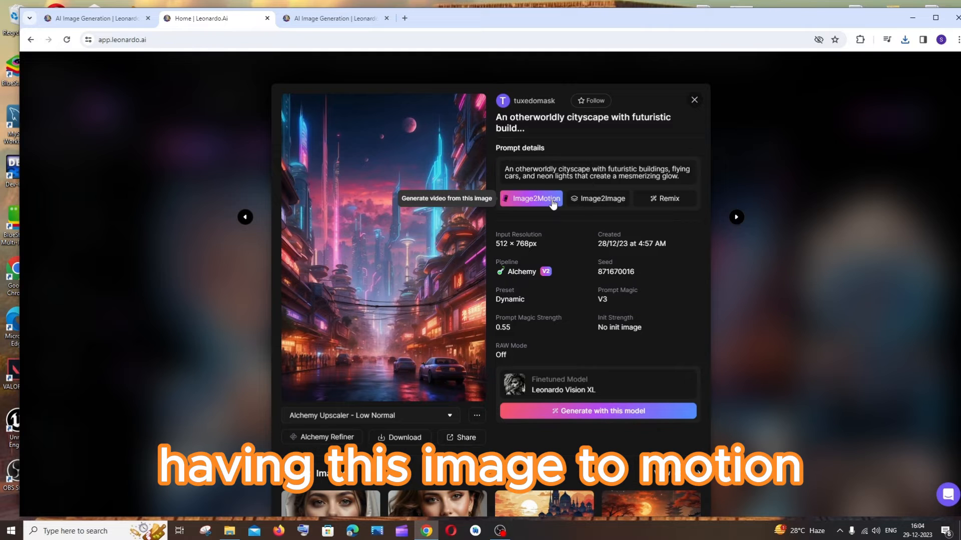
click(533, 198)
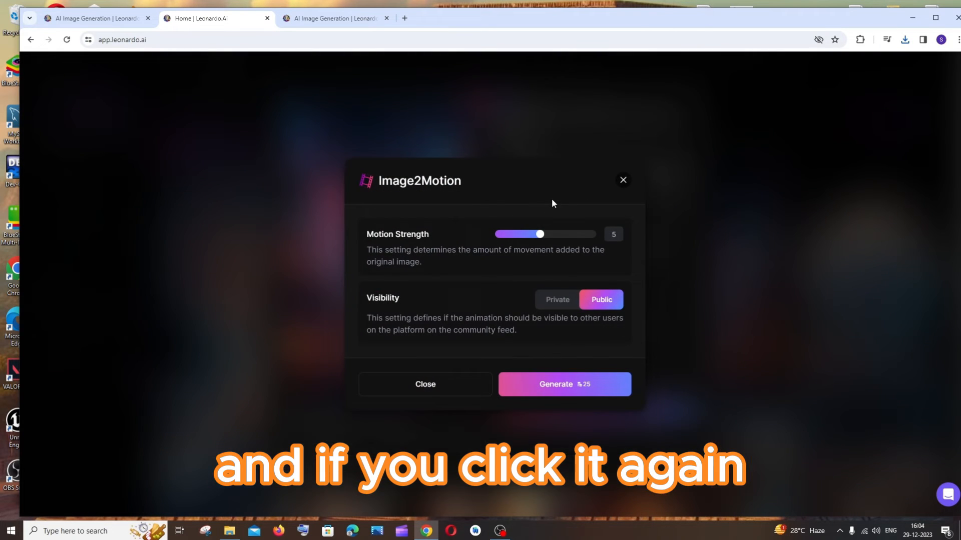
mouse_move(715, 266)
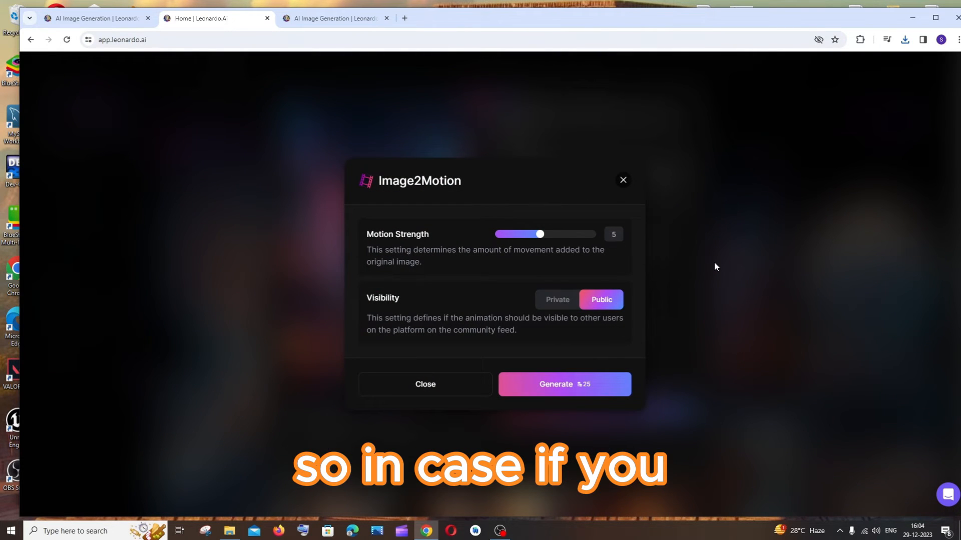
click(623, 179)
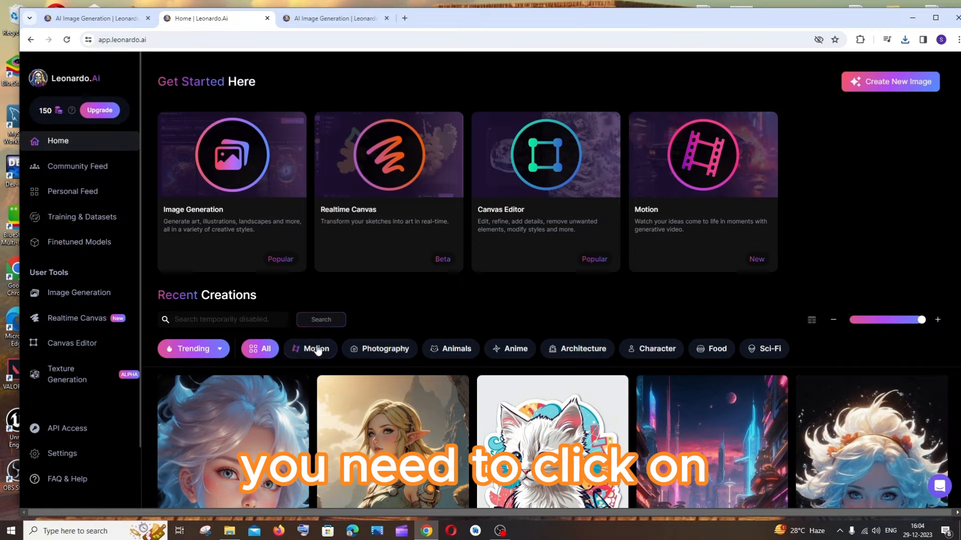
Filter Recent Creations to Motion and browse the community animated videos.
click(316, 348)
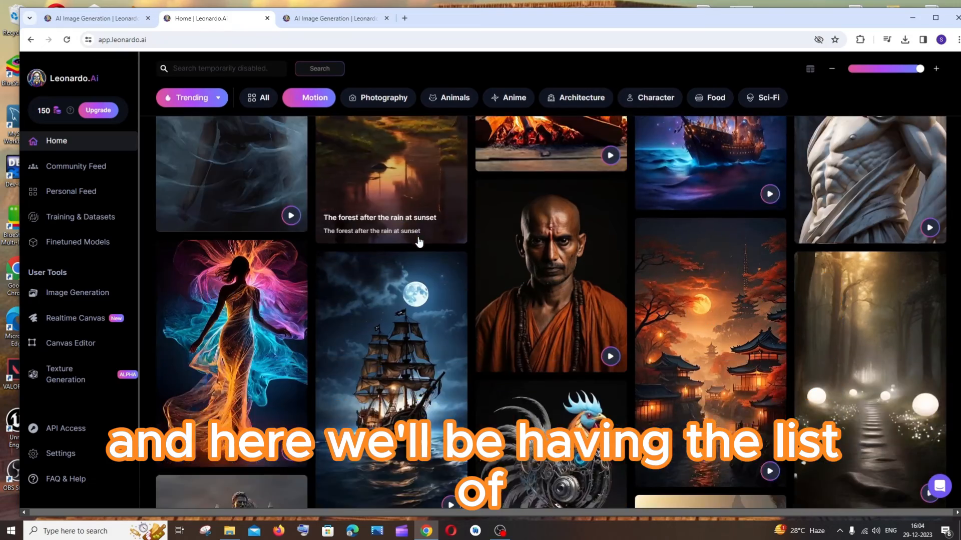
scroll(down, 3)
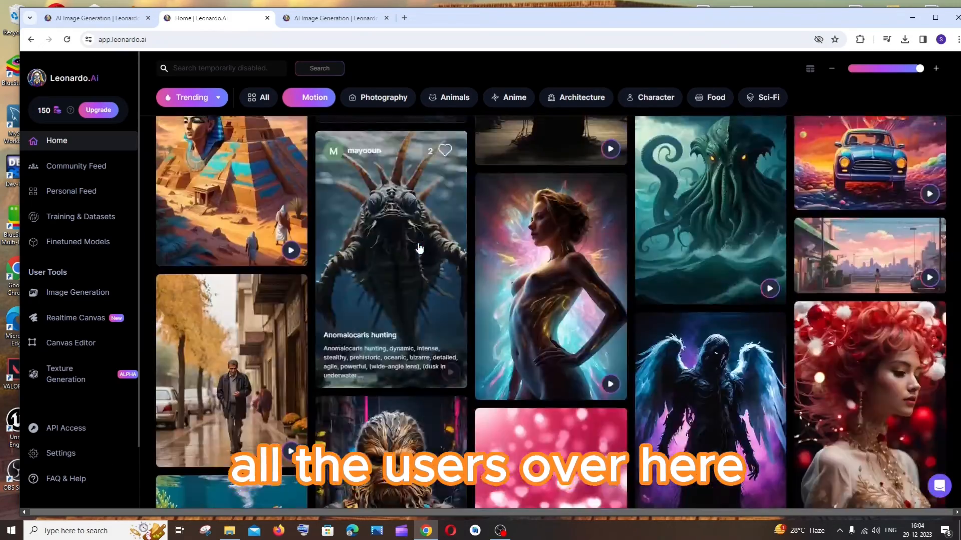
scroll(down, 3)
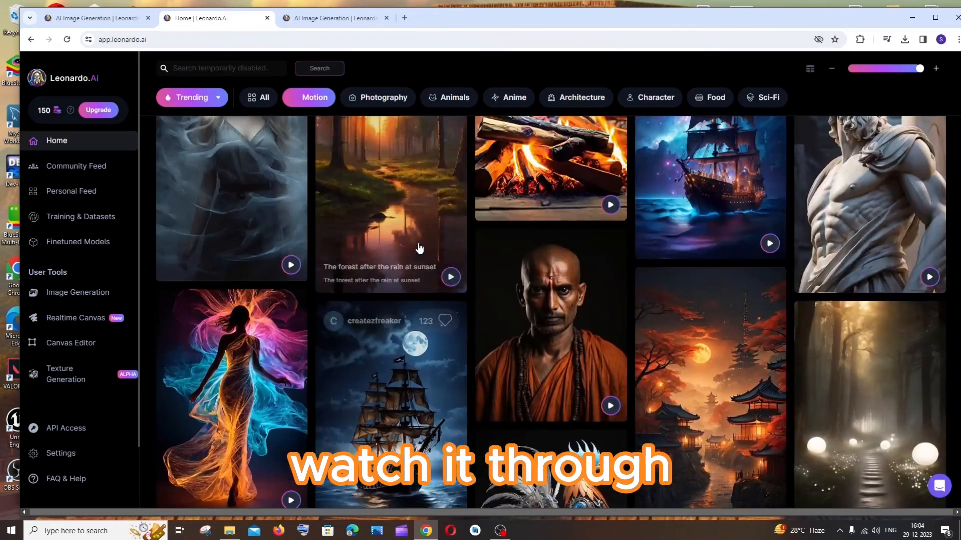
click(548, 168)
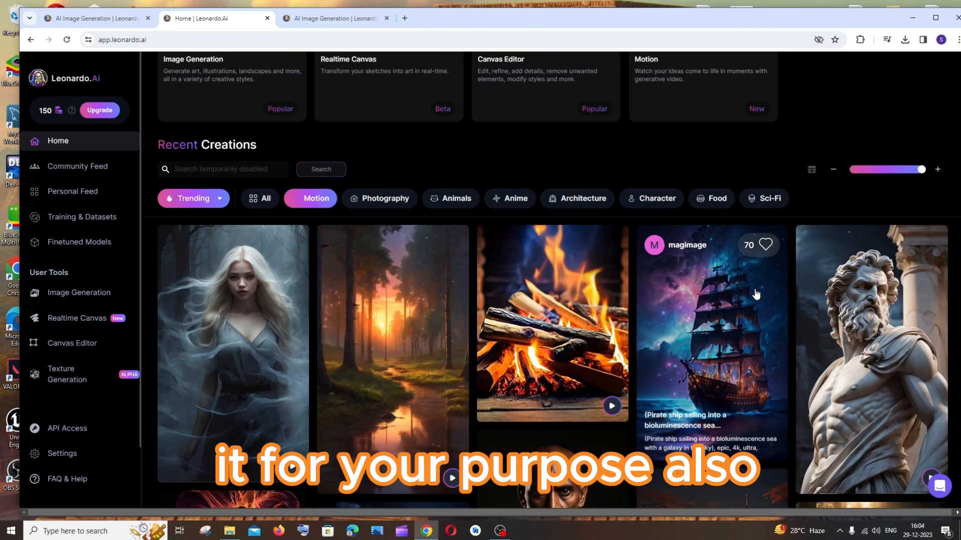
scroll(up, 3)
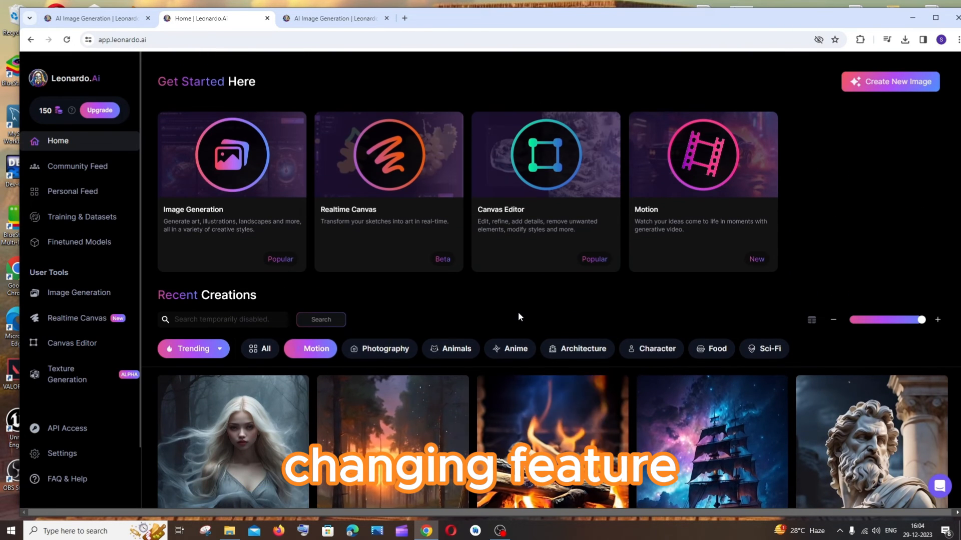